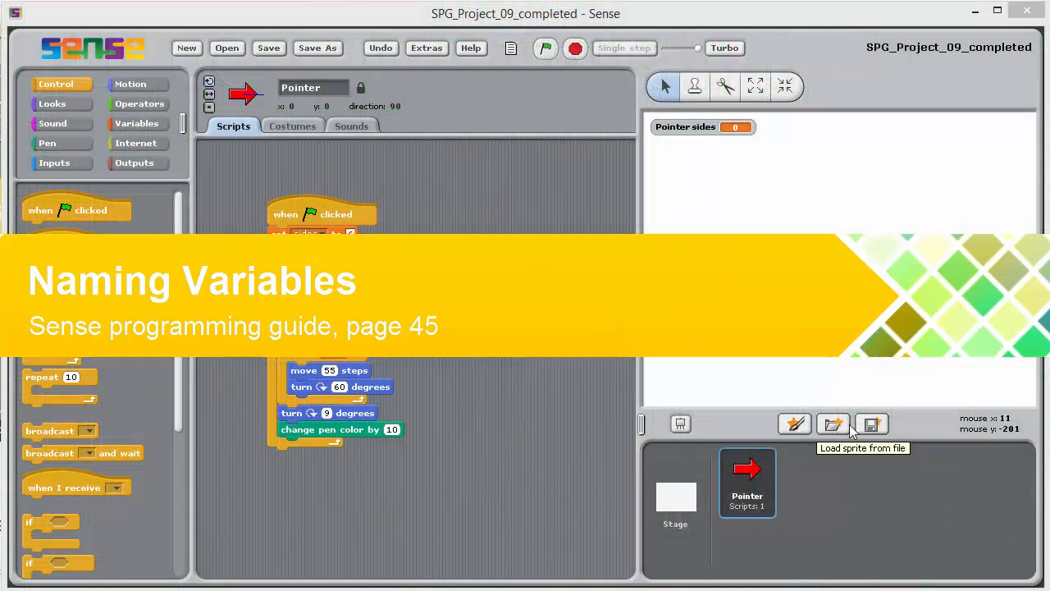
mouse_move(804, 443)
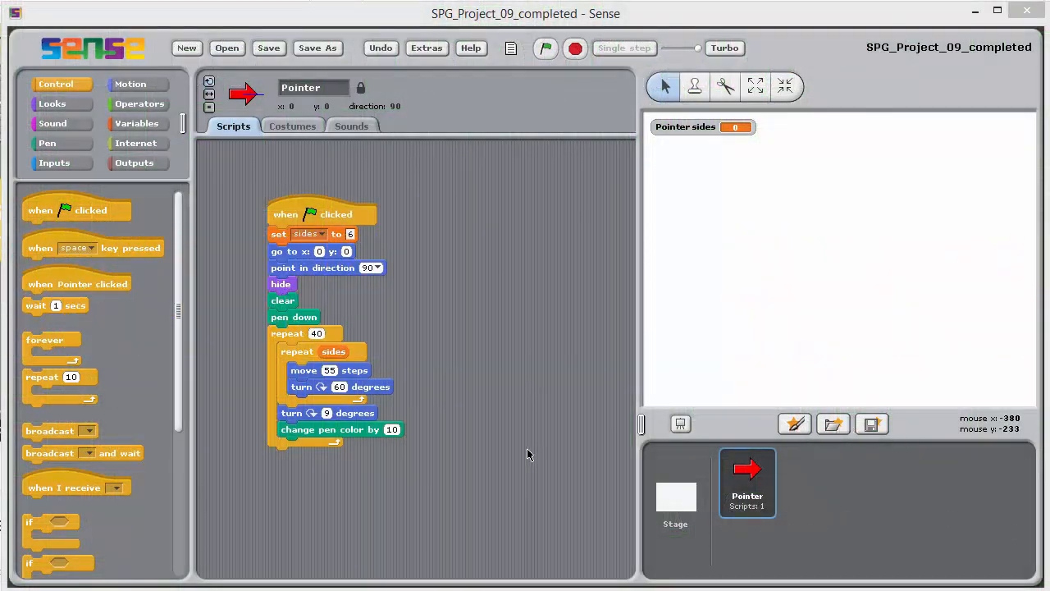
mouse_move(528, 450)
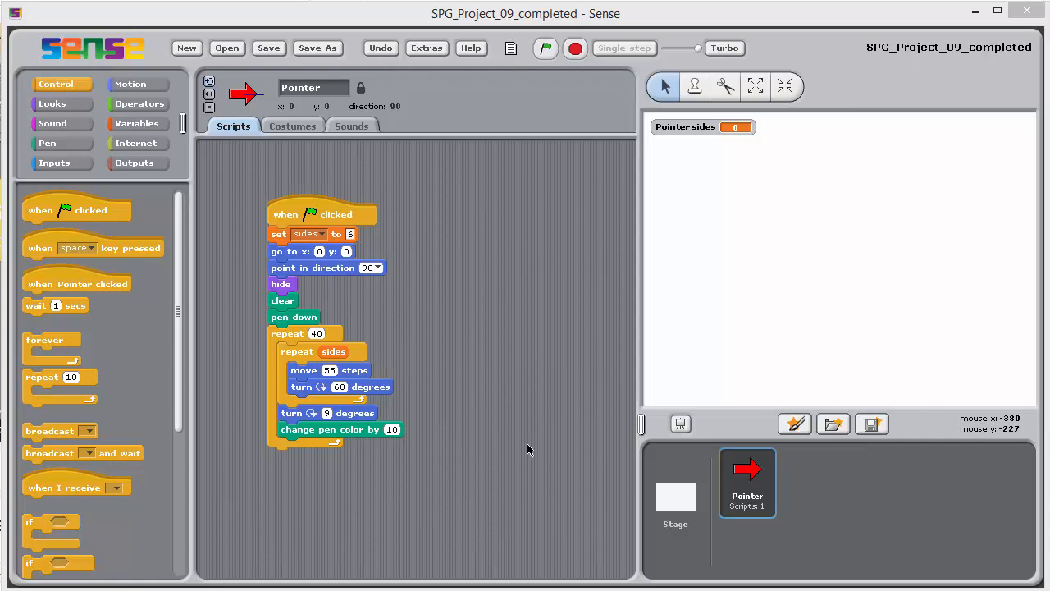
mouse_move(92, 103)
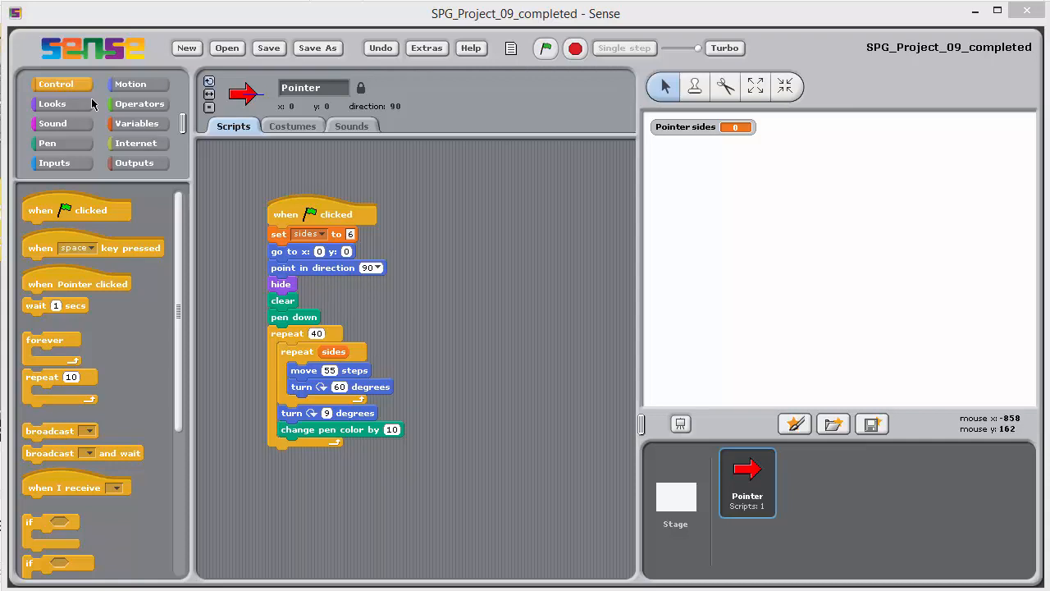
Show the Variables palette with blocks for the existing 'sides' variable.
left_click(138, 123)
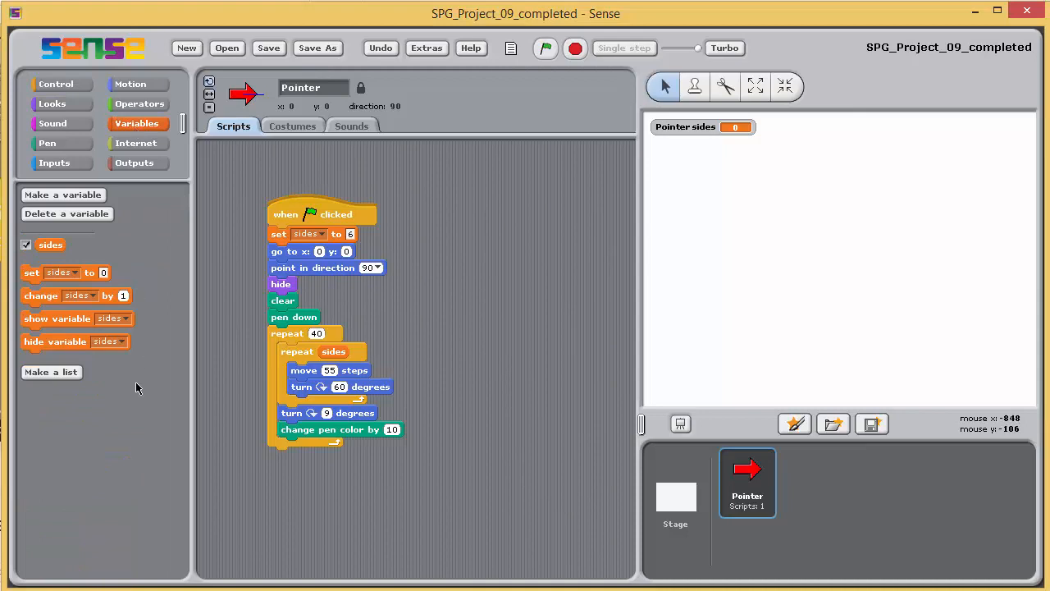
mouse_move(142, 418)
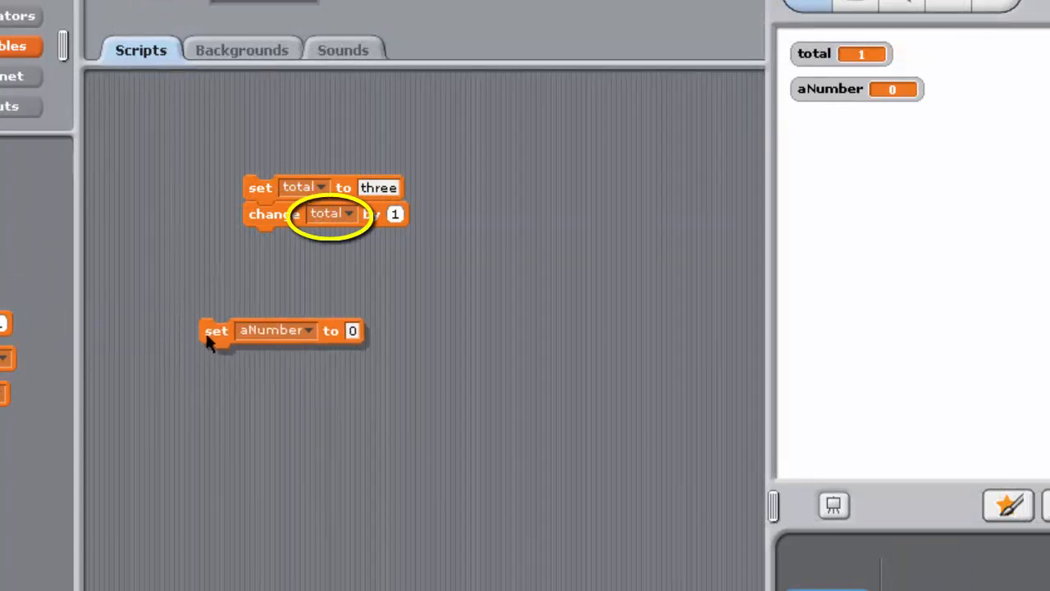
Snap 'set aNumber to 0' above the 'set total to three' stack and reposition the blocks.
left_click_drag(216, 331, 283, 157)
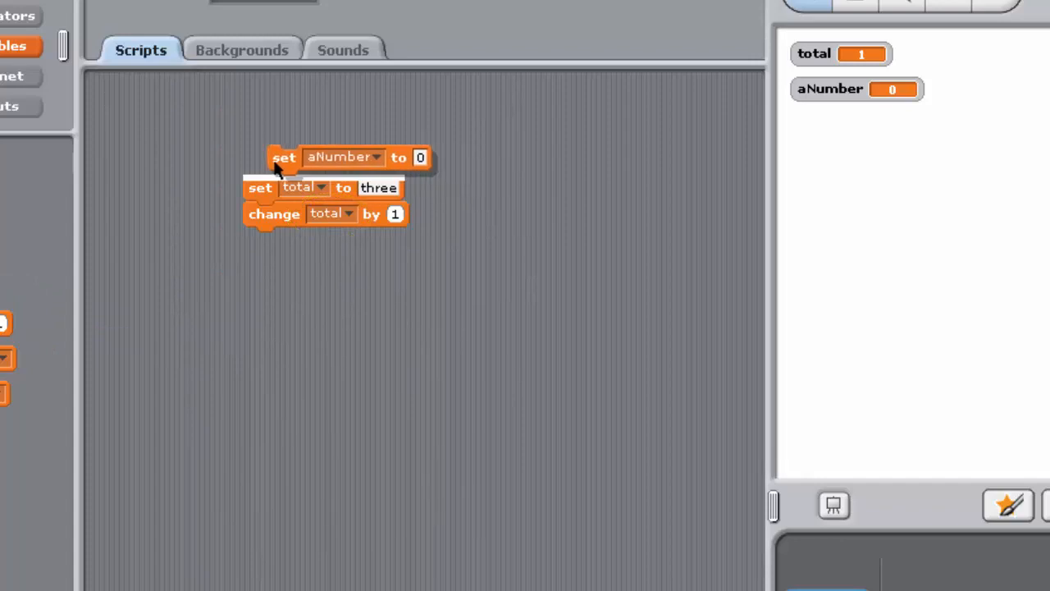
left_click_drag(282, 158, 260, 161)
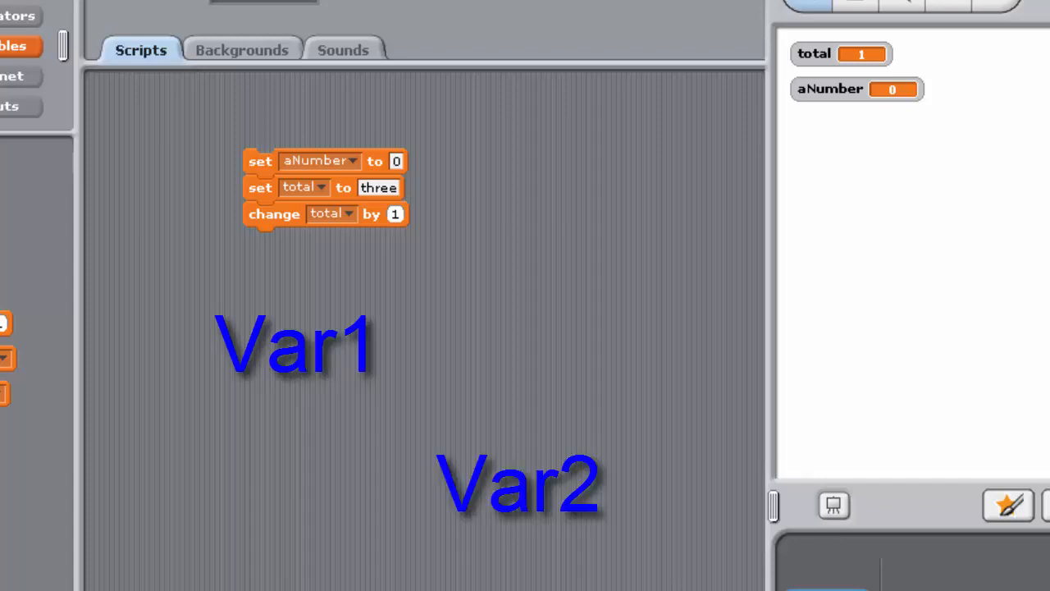
left_click_drag(180, 282, 377, 410)
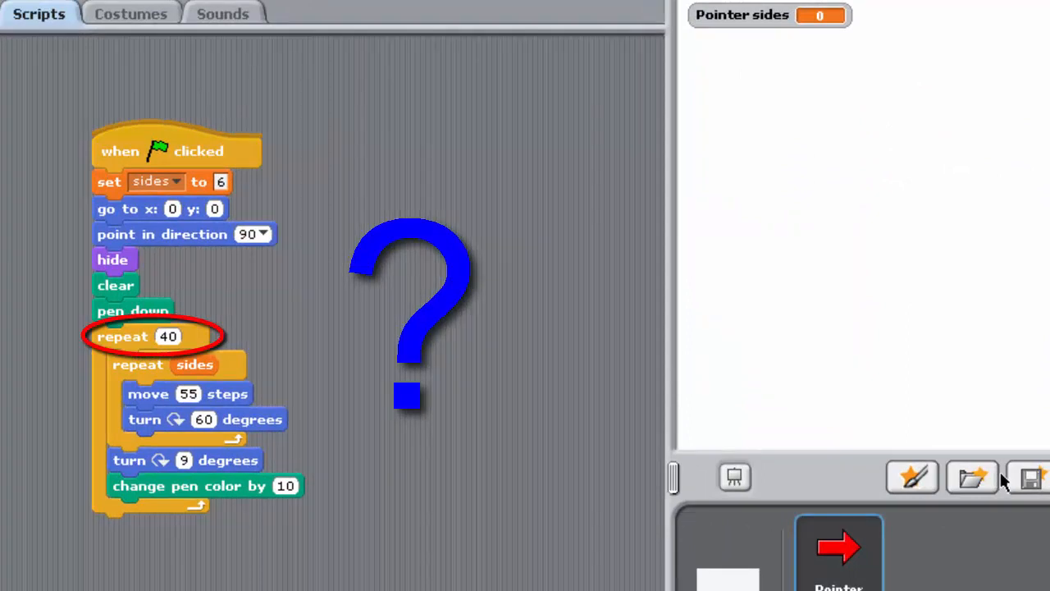
mouse_move(503, 533)
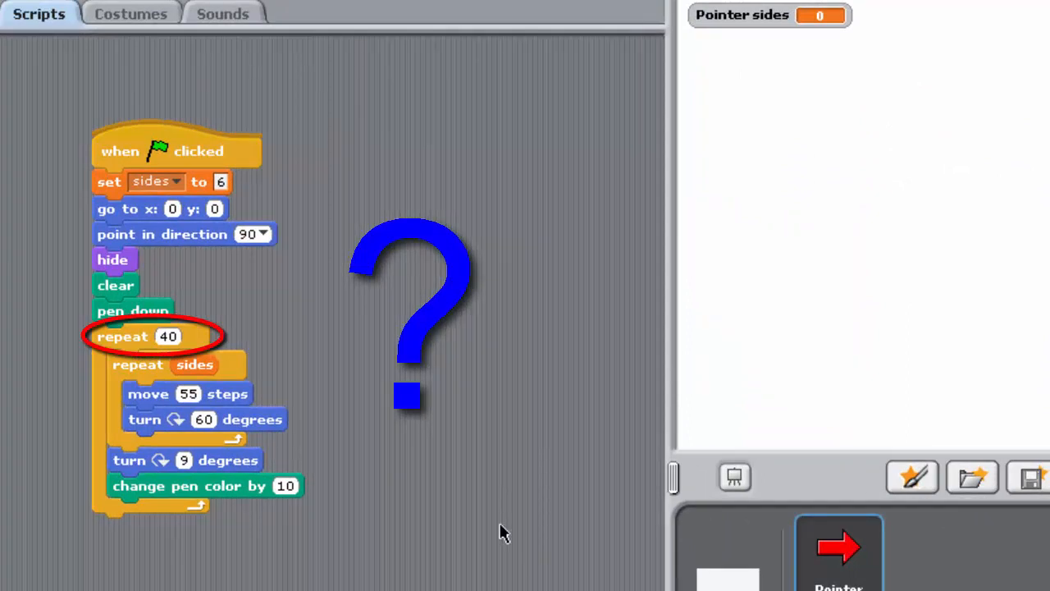